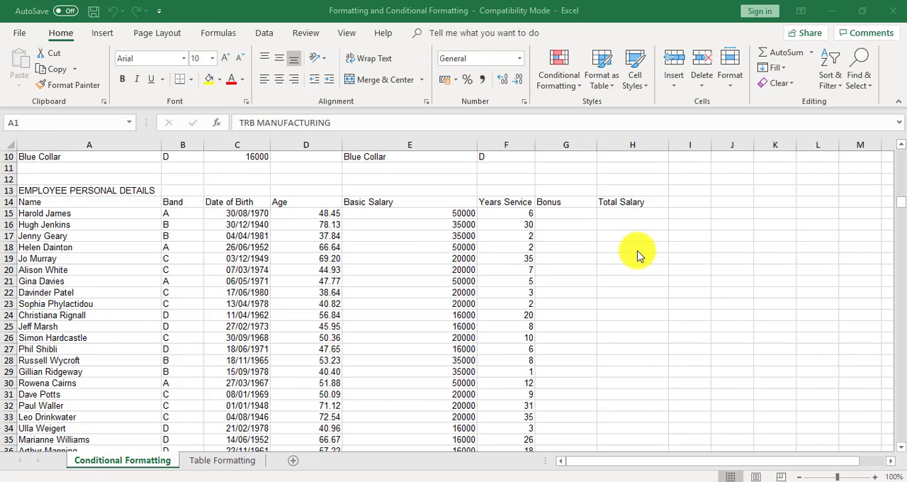
{"action": "mouse_move", "coordinate": [311, 225]}
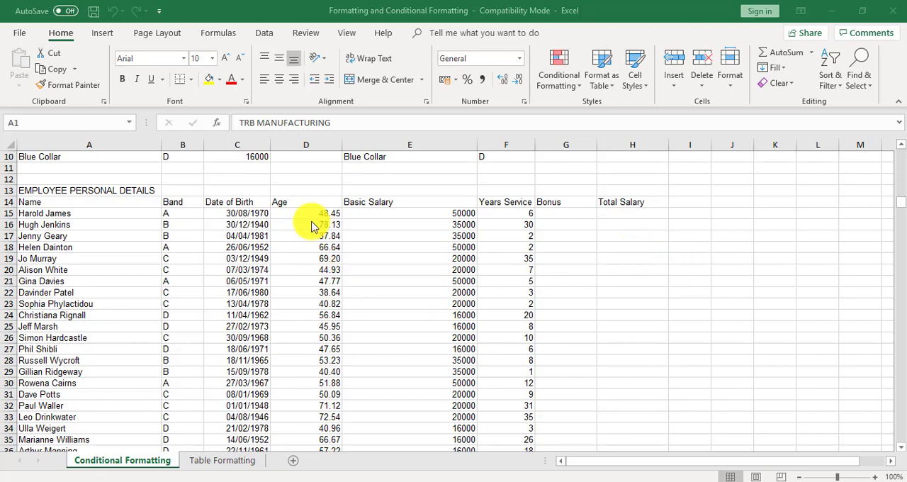
{"action": "mouse_move", "coordinate": [402, 222]}
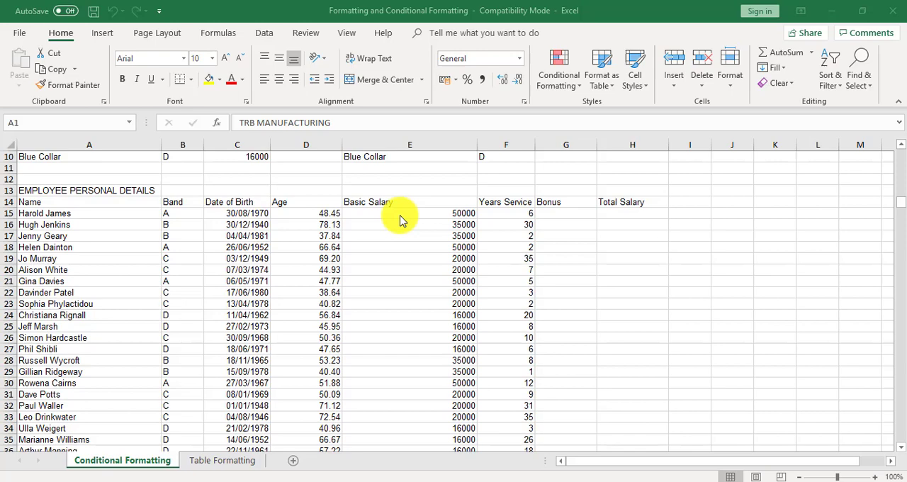
{"action": "mouse_move", "coordinate": [401, 211]}
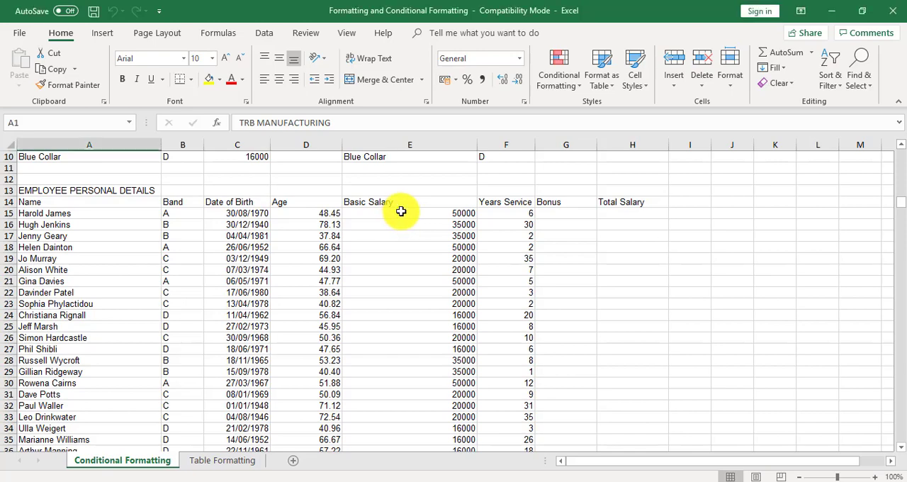
Step: Select the Basic Salary values E15:E55 and show the Highlight Cells Rules menu
{"action": "left_click", "coordinate": [409, 213]}
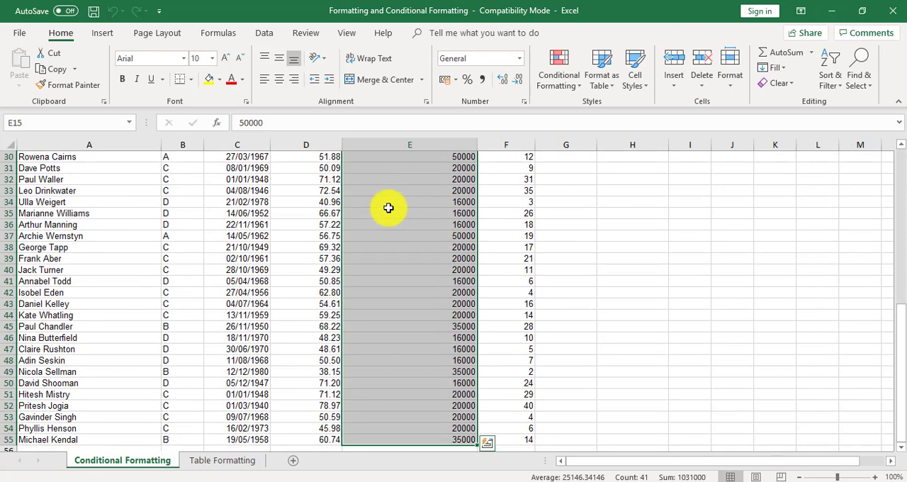
{"action": "mouse_move", "coordinate": [543, 114]}
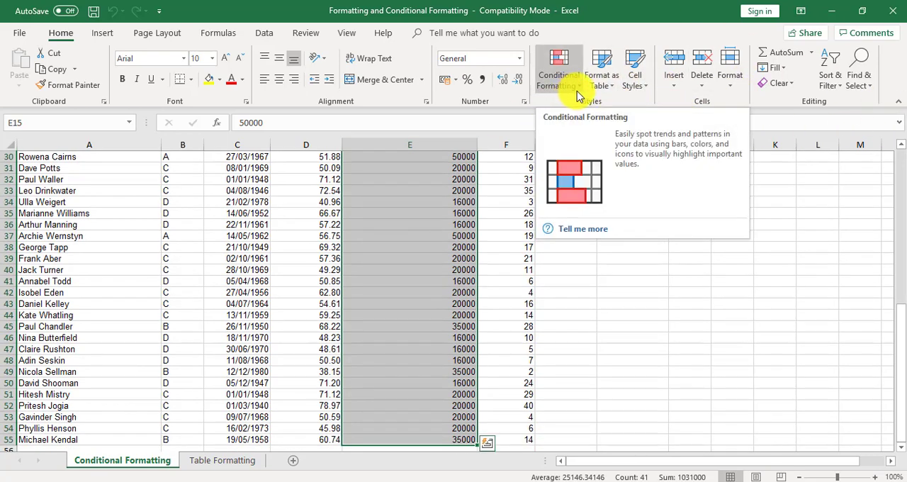
{"action": "left_click", "coordinate": [559, 68]}
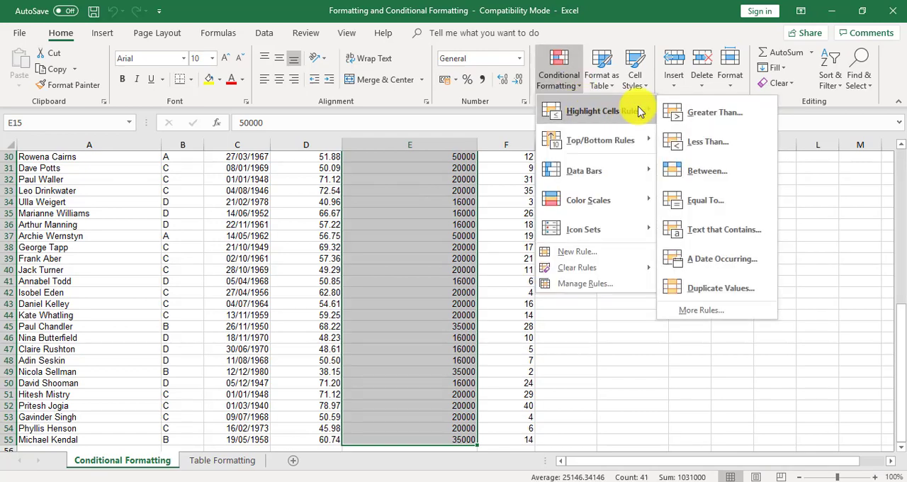
{"action": "mouse_move", "coordinate": [713, 142]}
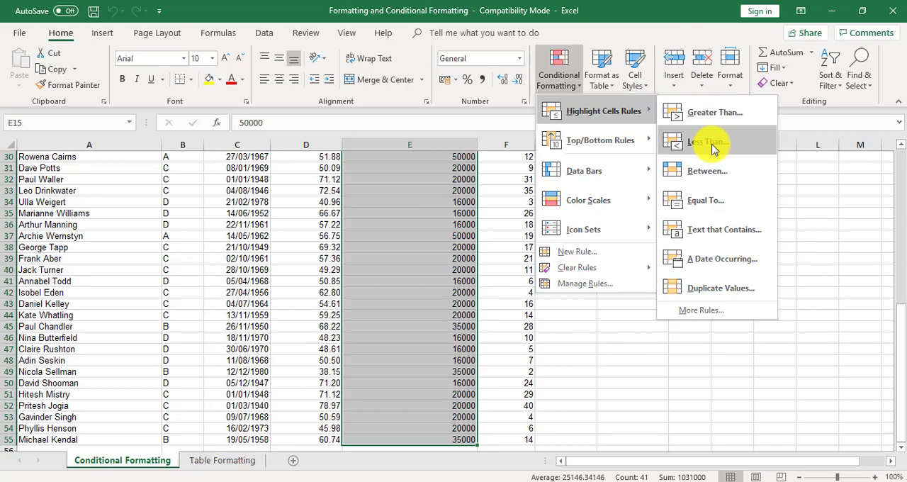
Step: Create a Less Than 20000 rule and list its preset highlight formats
{"action": "left_click", "coordinate": [707, 141]}
{"action": "type", "text": "2"}
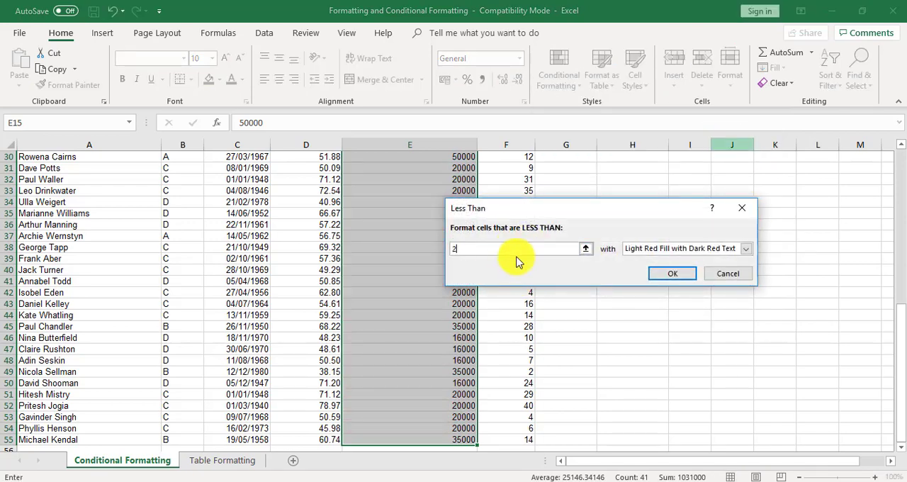
{"action": "type", "text": "0000"}
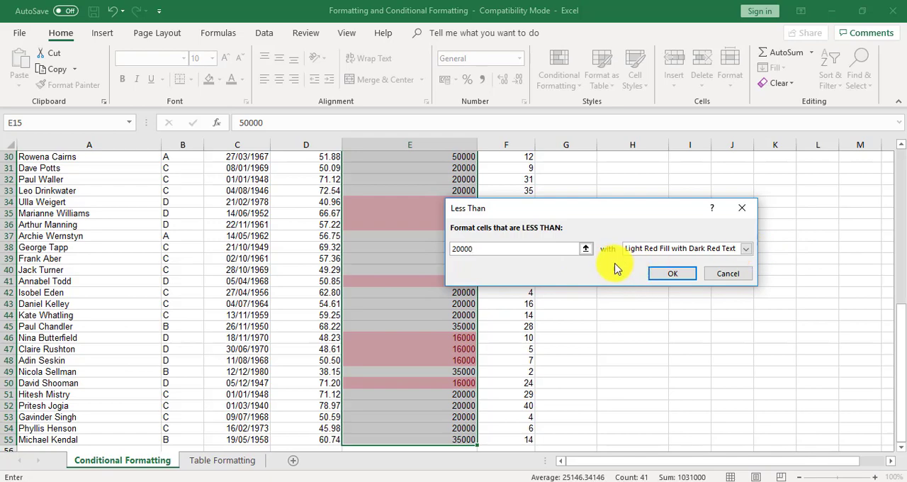
{"action": "left_click", "coordinate": [745, 248]}
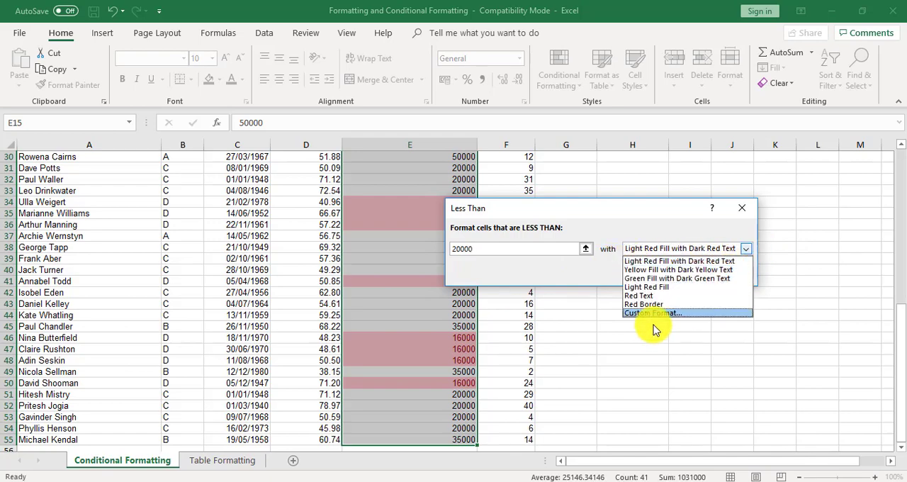
Step: Define a custom format with a green background fill for the Less Than rule
{"action": "left_click", "coordinate": [650, 313]}
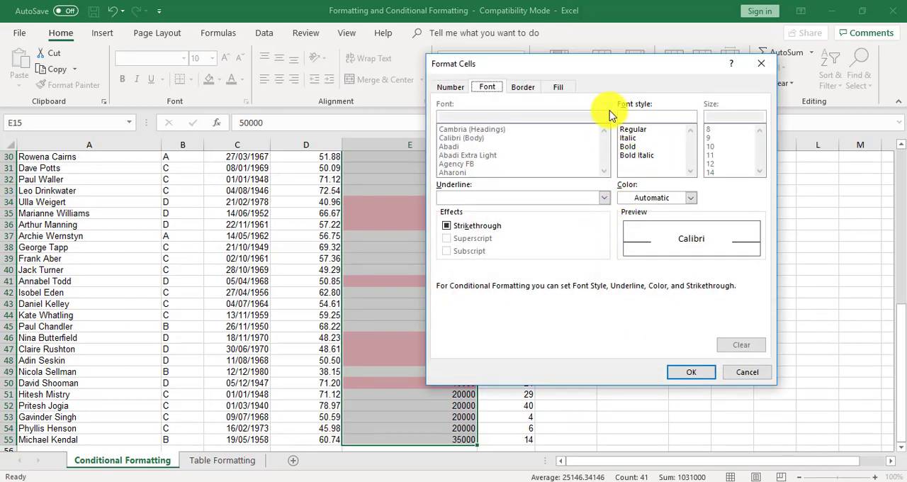
{"action": "left_click", "coordinate": [559, 87]}
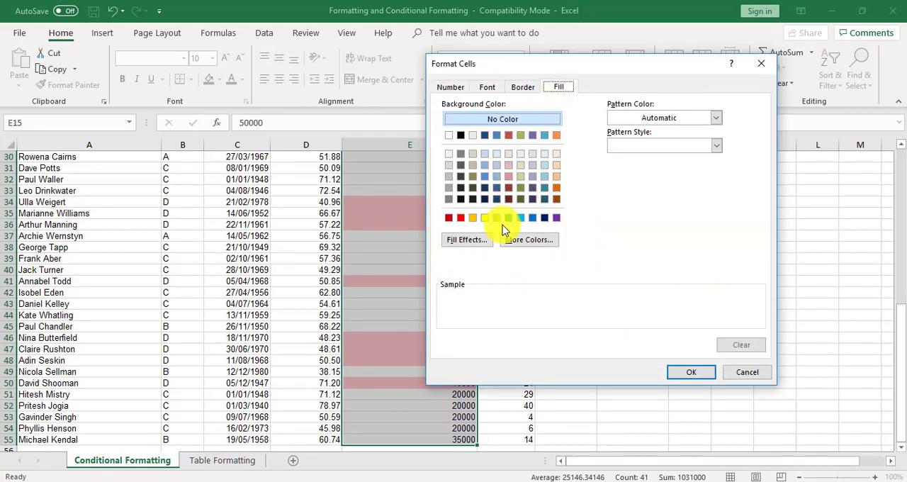
{"action": "left_click", "coordinate": [509, 217]}
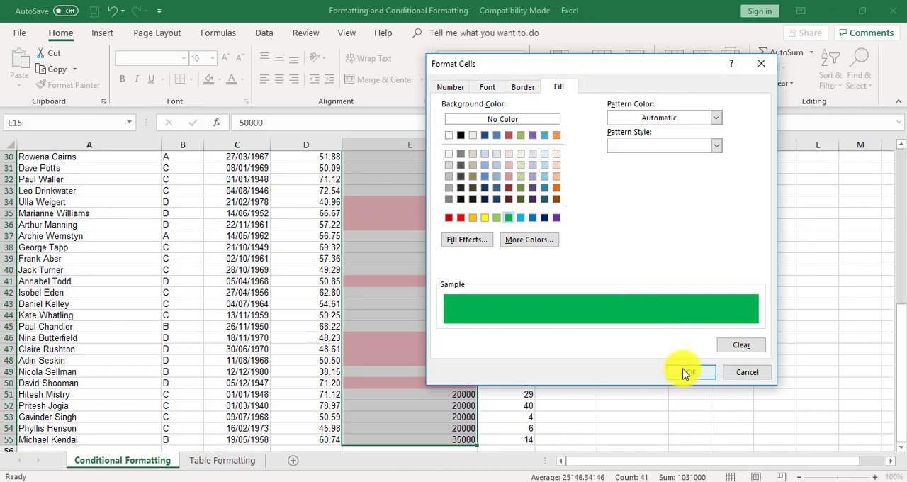
{"action": "left_click", "coordinate": [689, 372]}
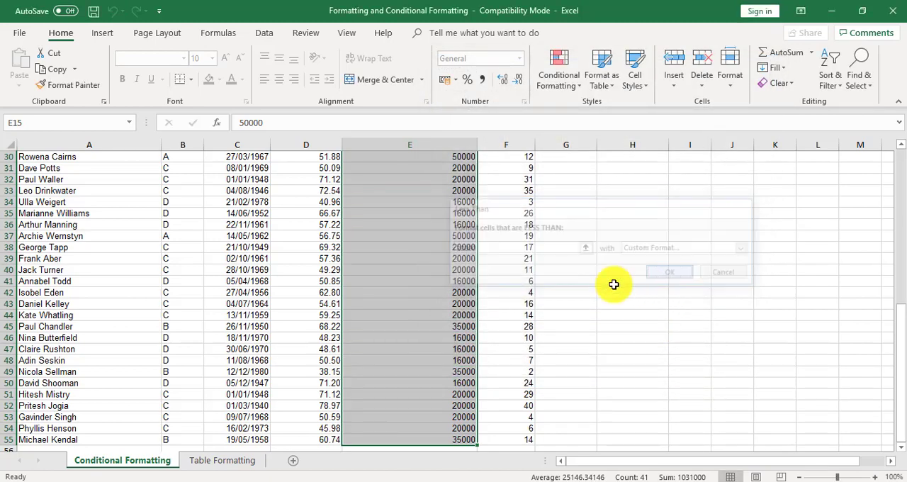
Step: Apply the green below-20000 rule and reopen the conditional formatting options
{"action": "left_click", "coordinate": [669, 271]}
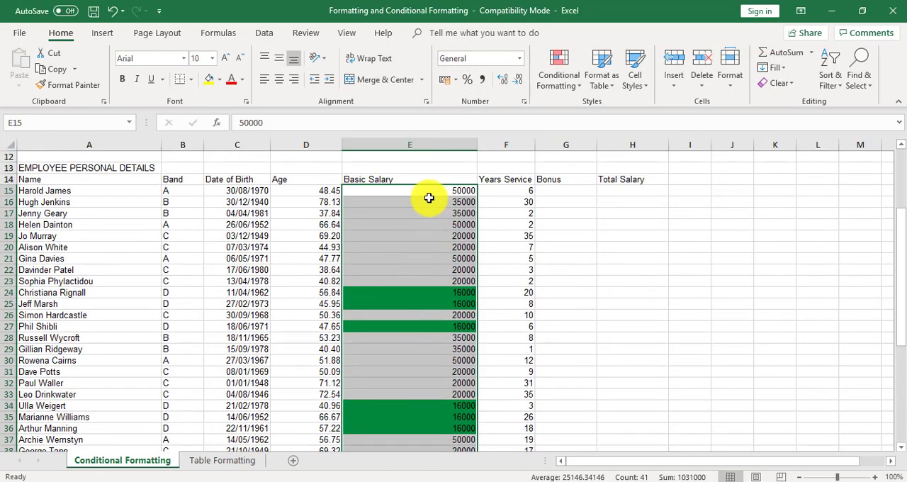
{"action": "mouse_move", "coordinate": [423, 288]}
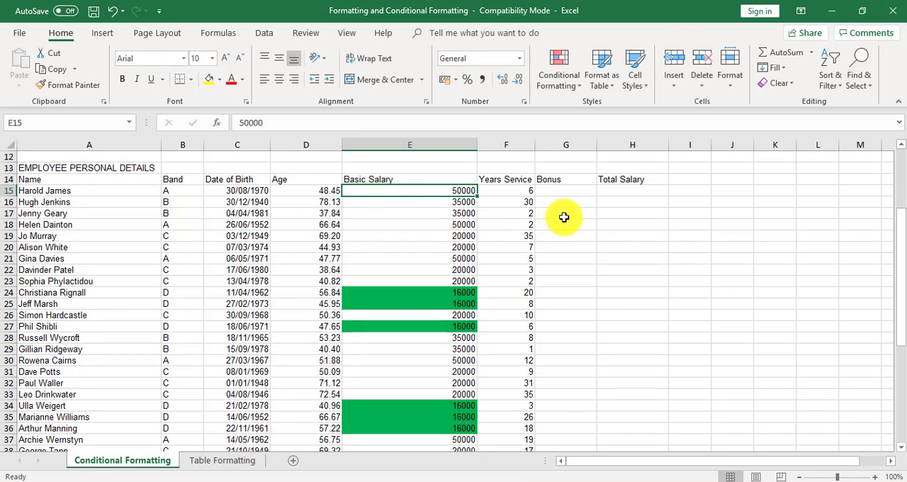
{"action": "left_click", "coordinate": [558, 68]}
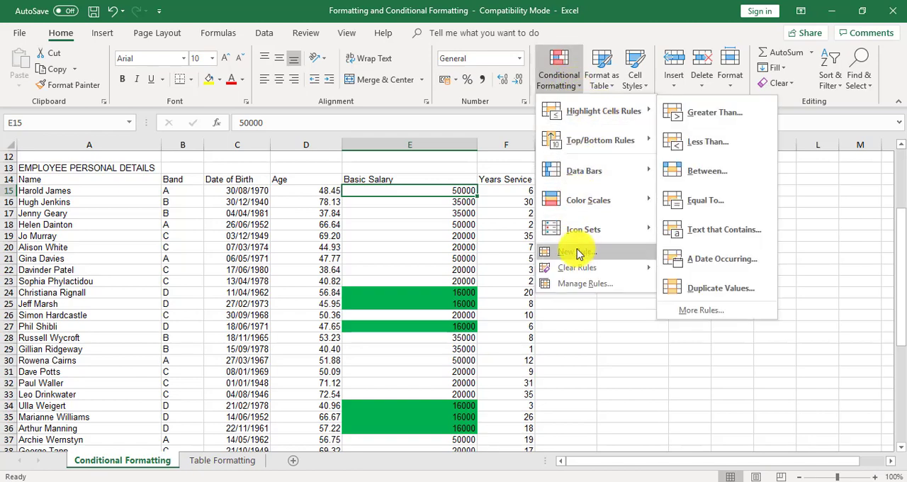
{"action": "mouse_move", "coordinate": [560, 341]}
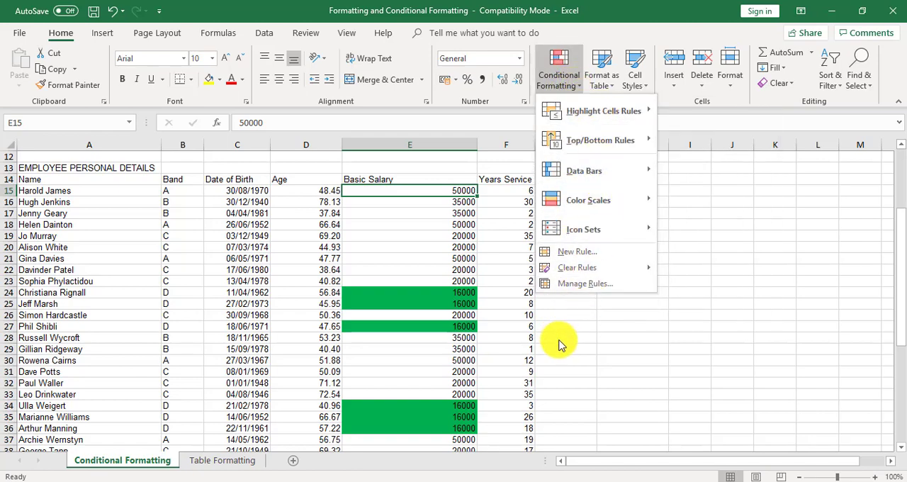